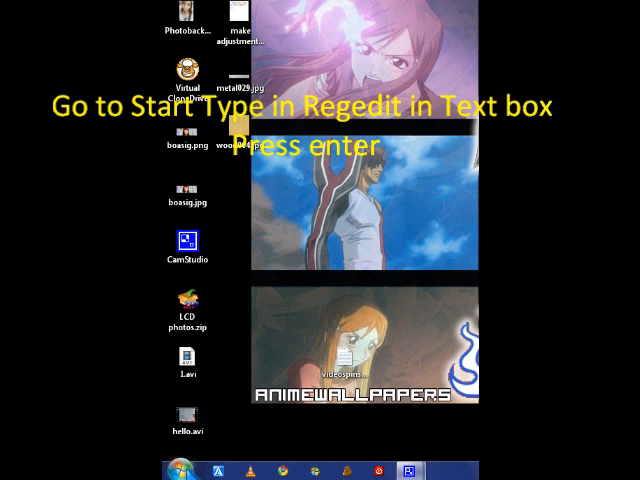
Search the Start menu for regedit to launch Registry Editor
left_click(175, 470)
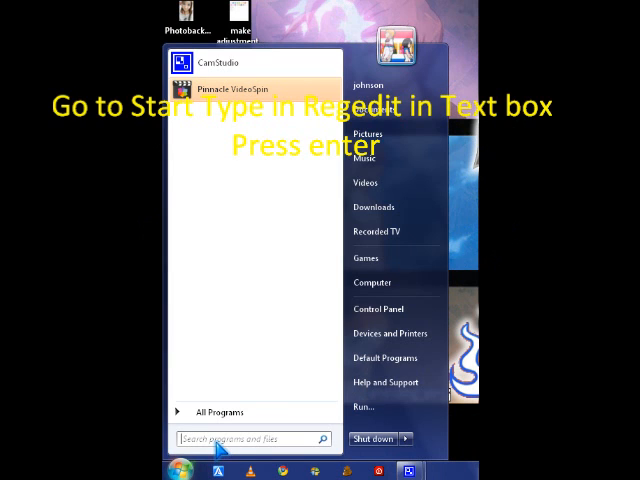
left_click(250, 439)
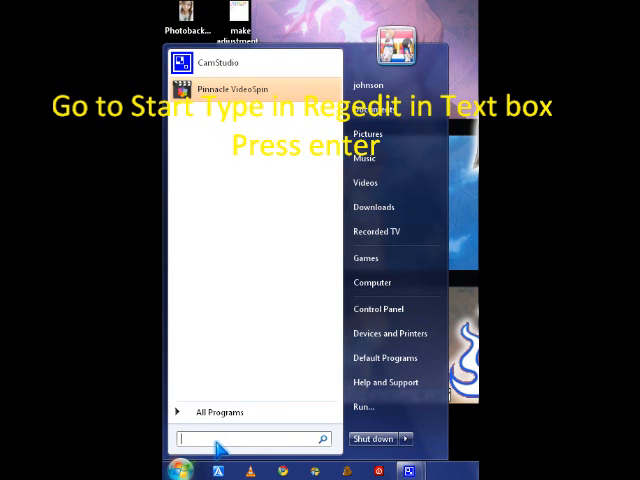
type("rege")
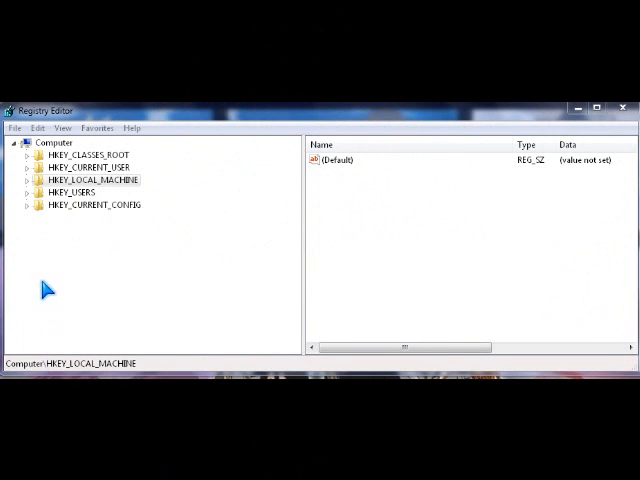
mouse_move(40, 190)
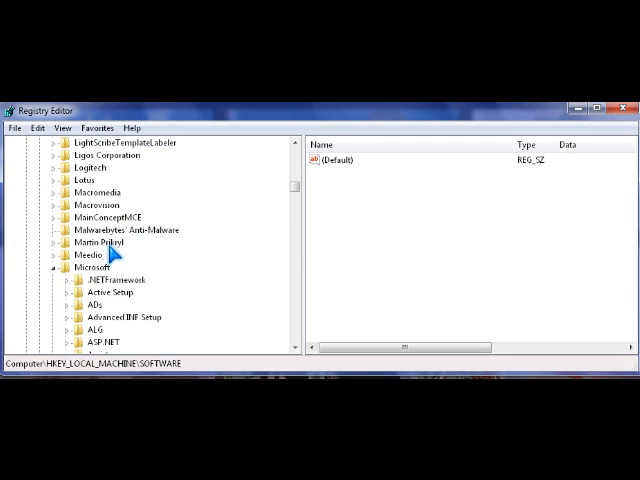
Select HKEY_LOCAL_MACHINE\SOFTWARE\Microsoft and scroll down the tree to the Windows key
left_click(90, 267)
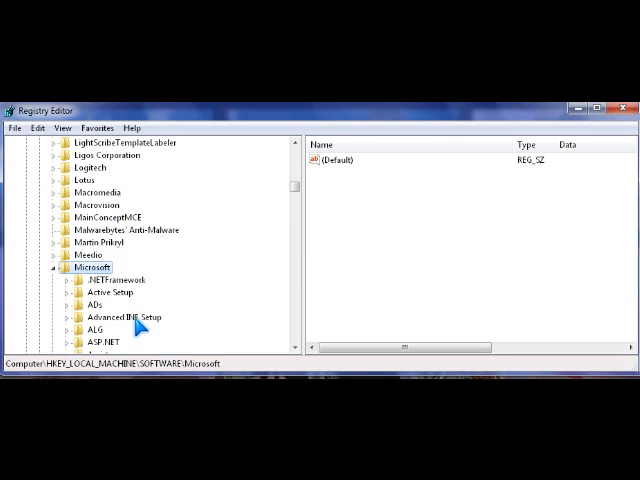
scroll("down", 3)
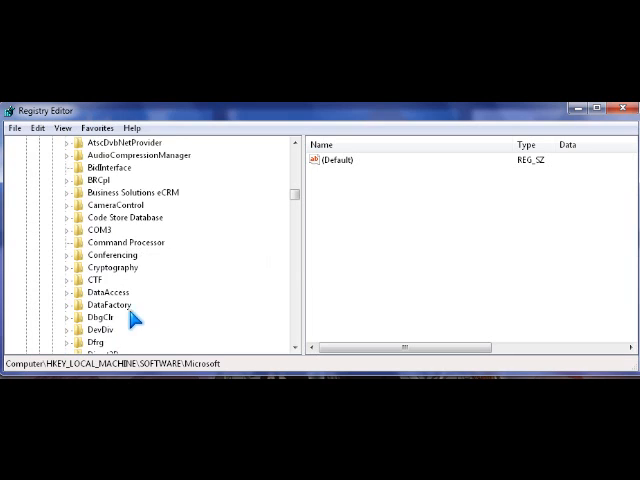
scroll("down", 3)
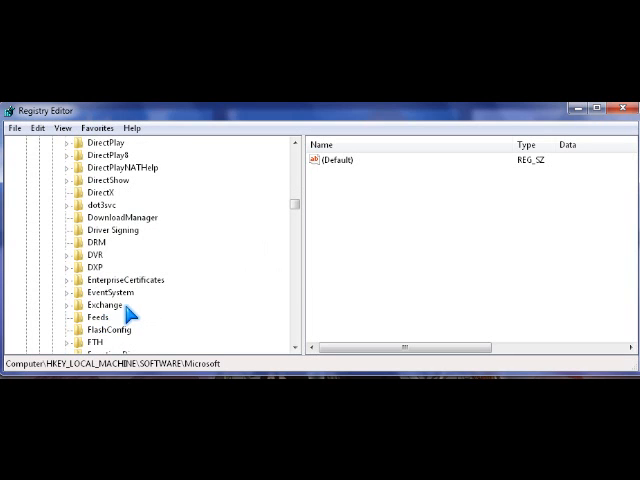
scroll("down", 3)
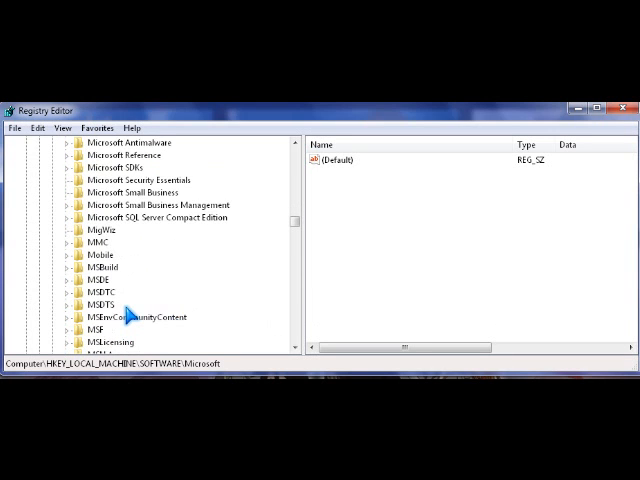
scroll("down", 3)
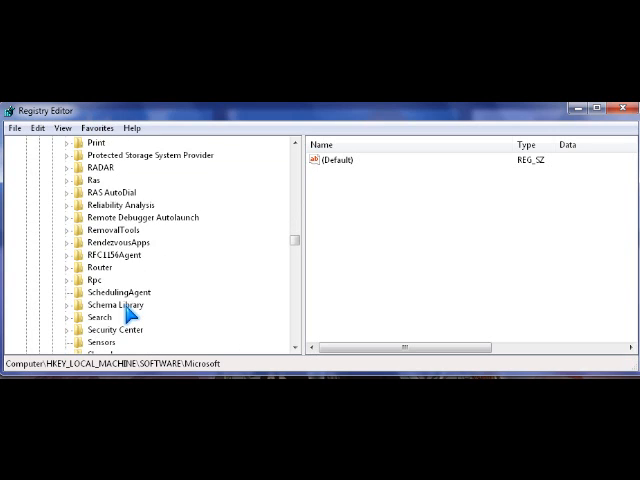
scroll("down", 3)
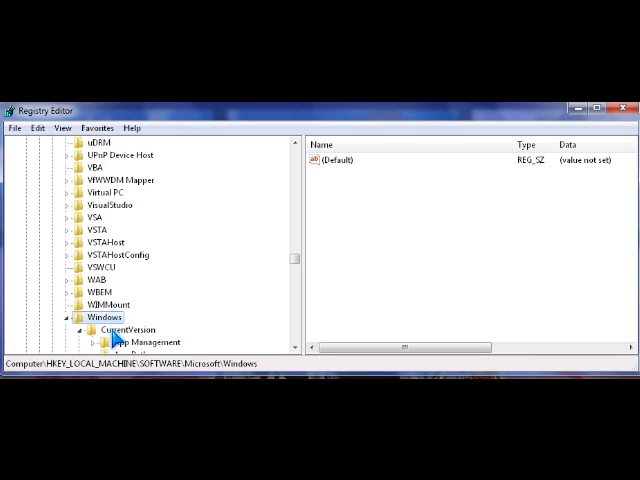
Expand CurrentVersion, Authentication and LogonUI, then select the Background key
left_click(122, 327)
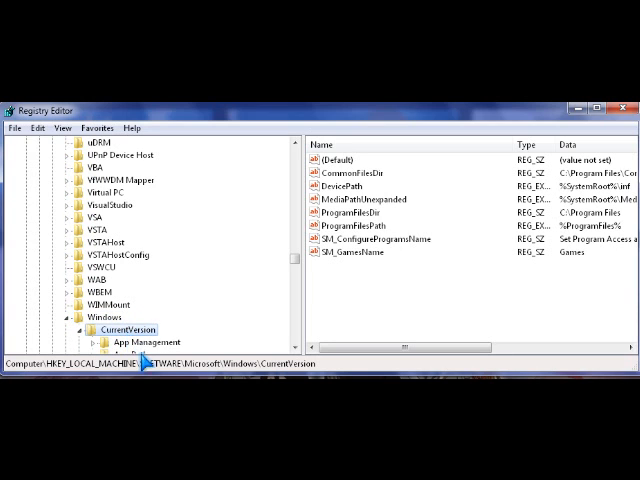
left_click(130, 317)
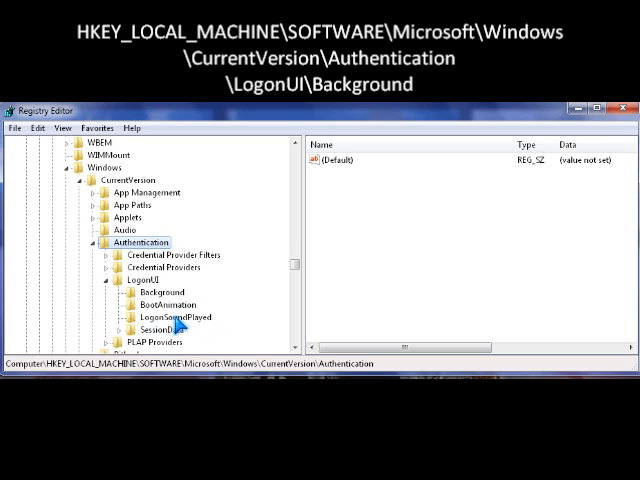
left_click(142, 292)
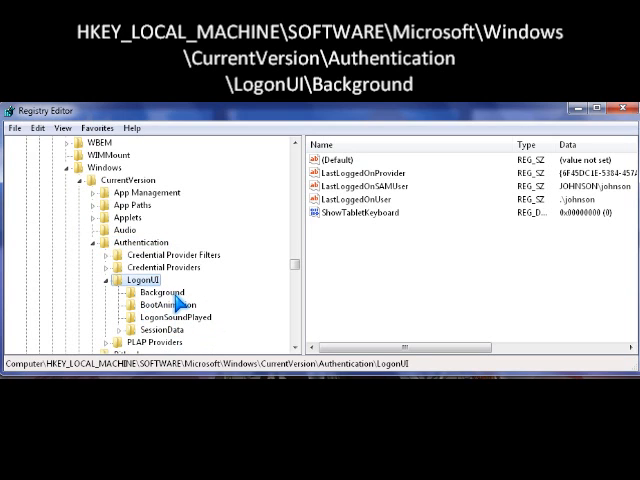
left_click(146, 292)
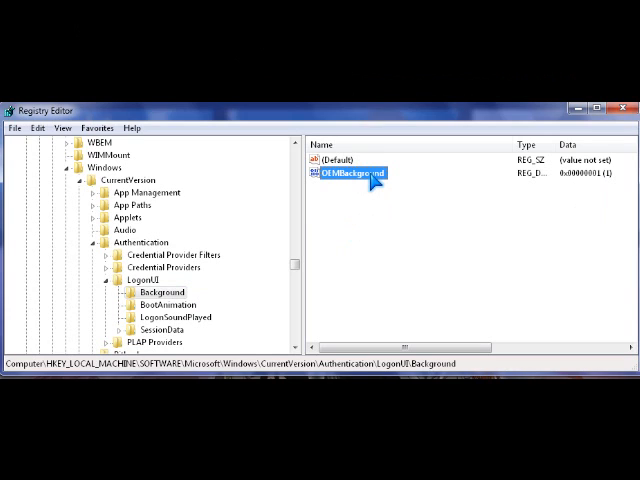
mouse_move(395, 176)
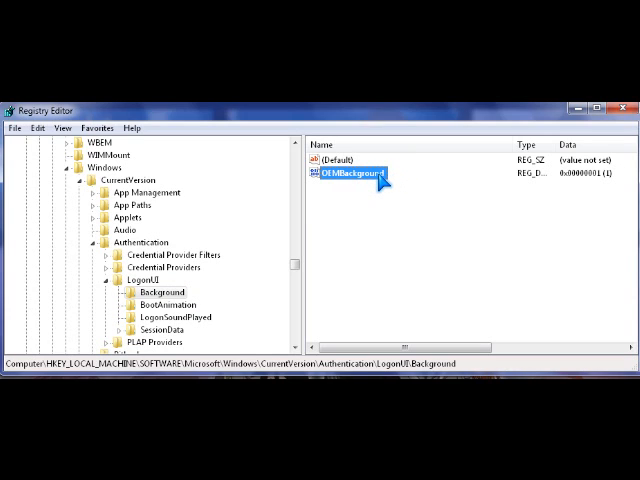
Edit OEMBackground and confirm its data as 1
double_click(345, 172)
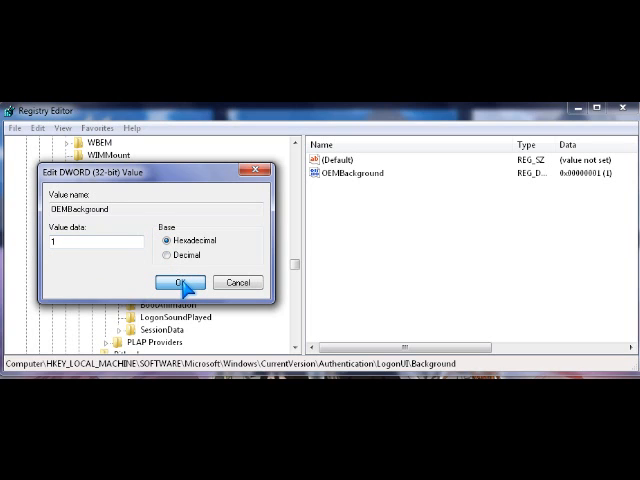
left_click(178, 282)
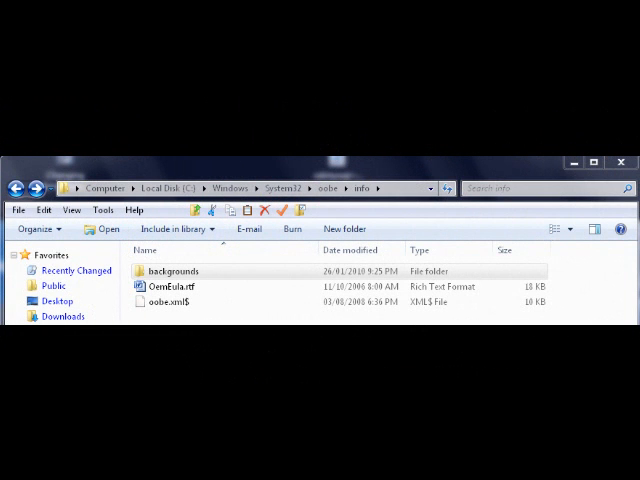
Show the C:\Windows\System32\oobe\info path as plain text in the address bar
left_click(250, 188)
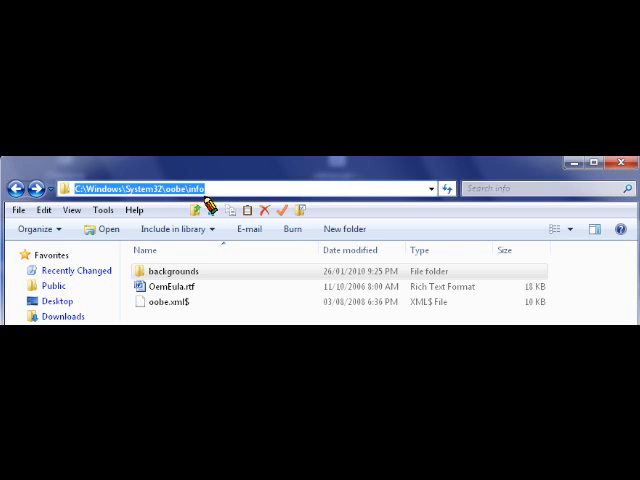
mouse_move(222, 200)
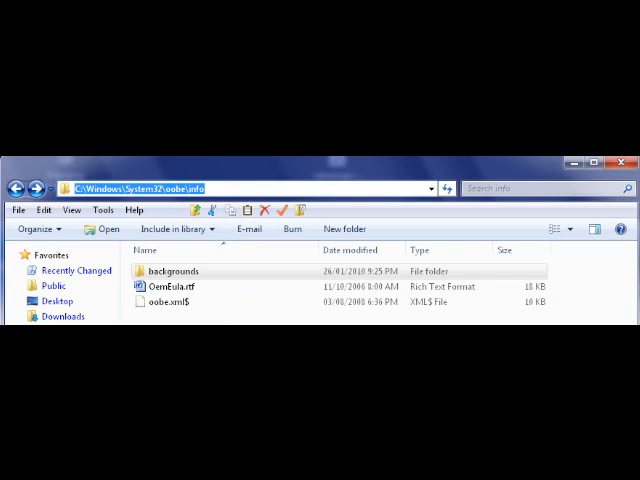
left_click(175, 287)
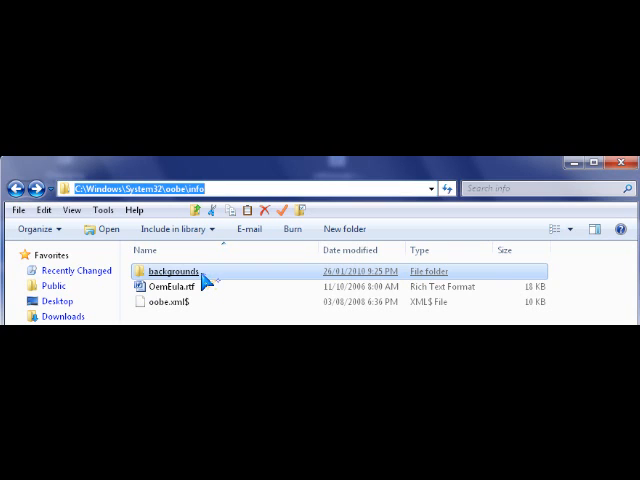
Open the backgrounds folder and select backgroundDefault.jpg
double_click(180, 271)
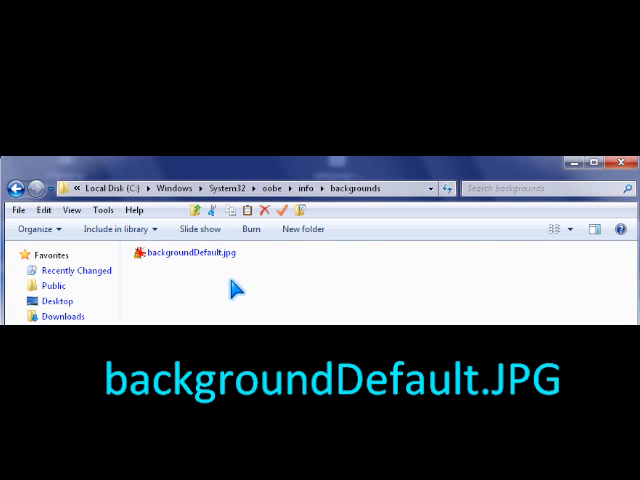
left_click(193, 252)
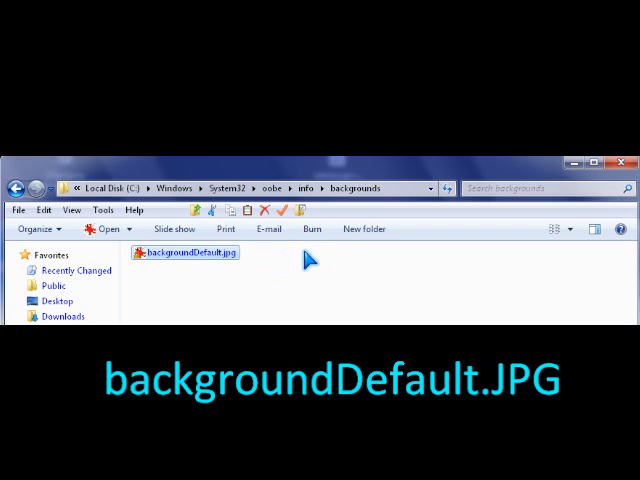
mouse_move(322, 265)
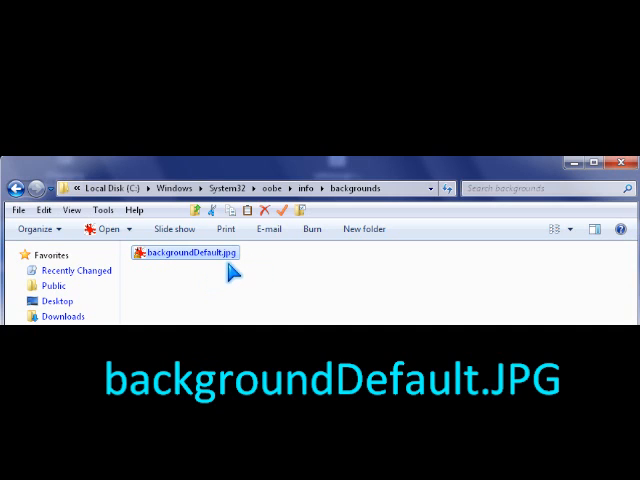
mouse_move(252, 270)
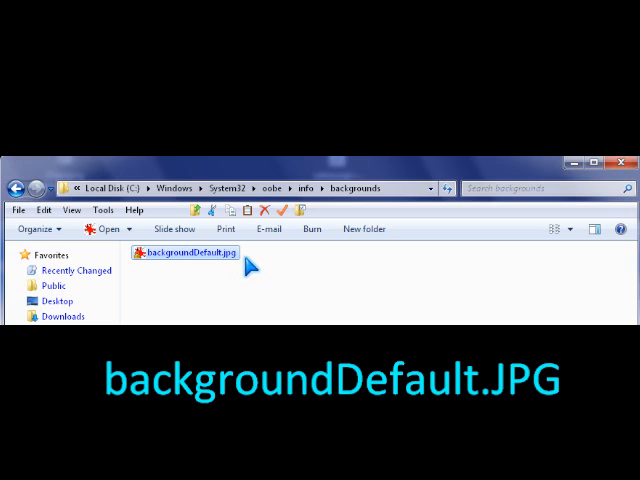
mouse_move(270, 265)
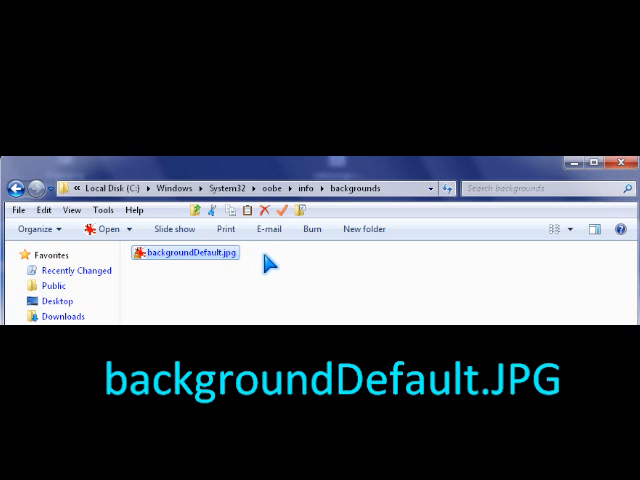
mouse_move(298, 267)
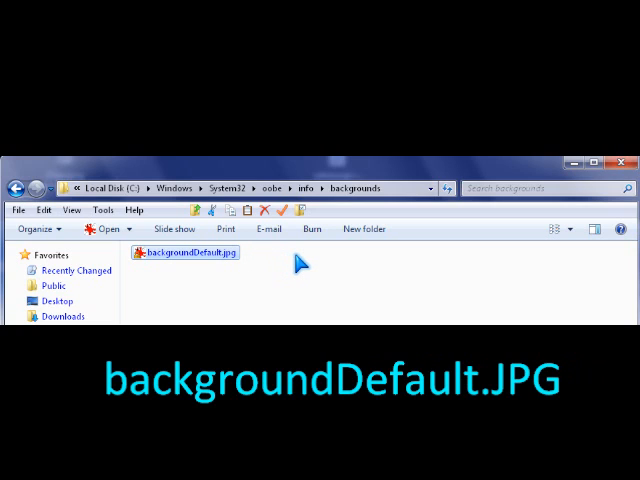
mouse_move(240, 285)
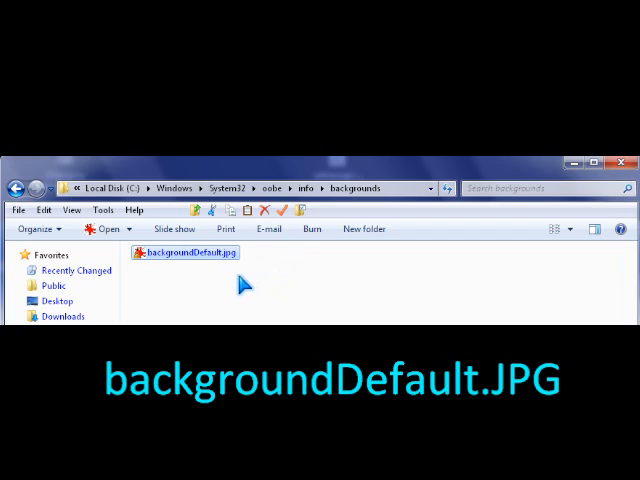
mouse_move(285, 273)
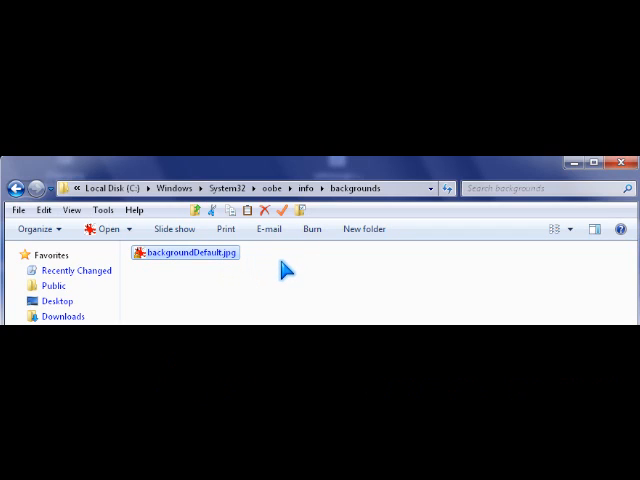
mouse_move(262, 278)
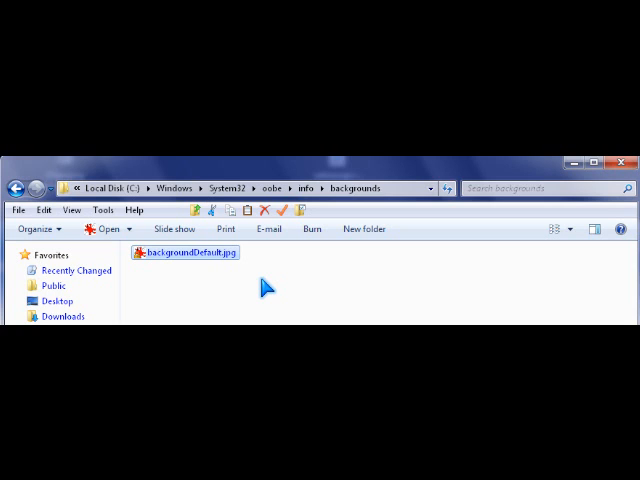
mouse_move(248, 287)
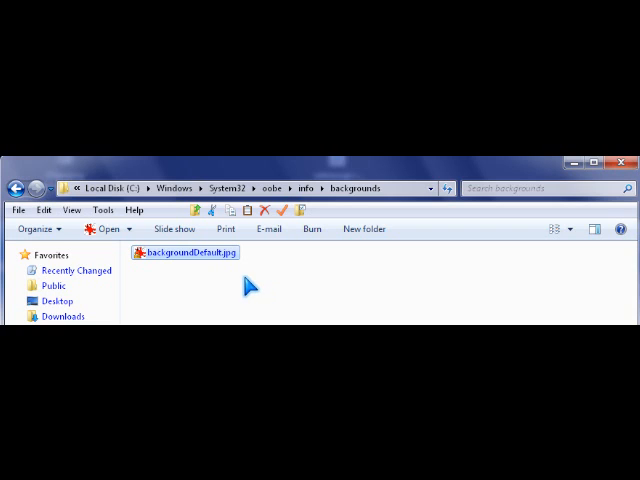